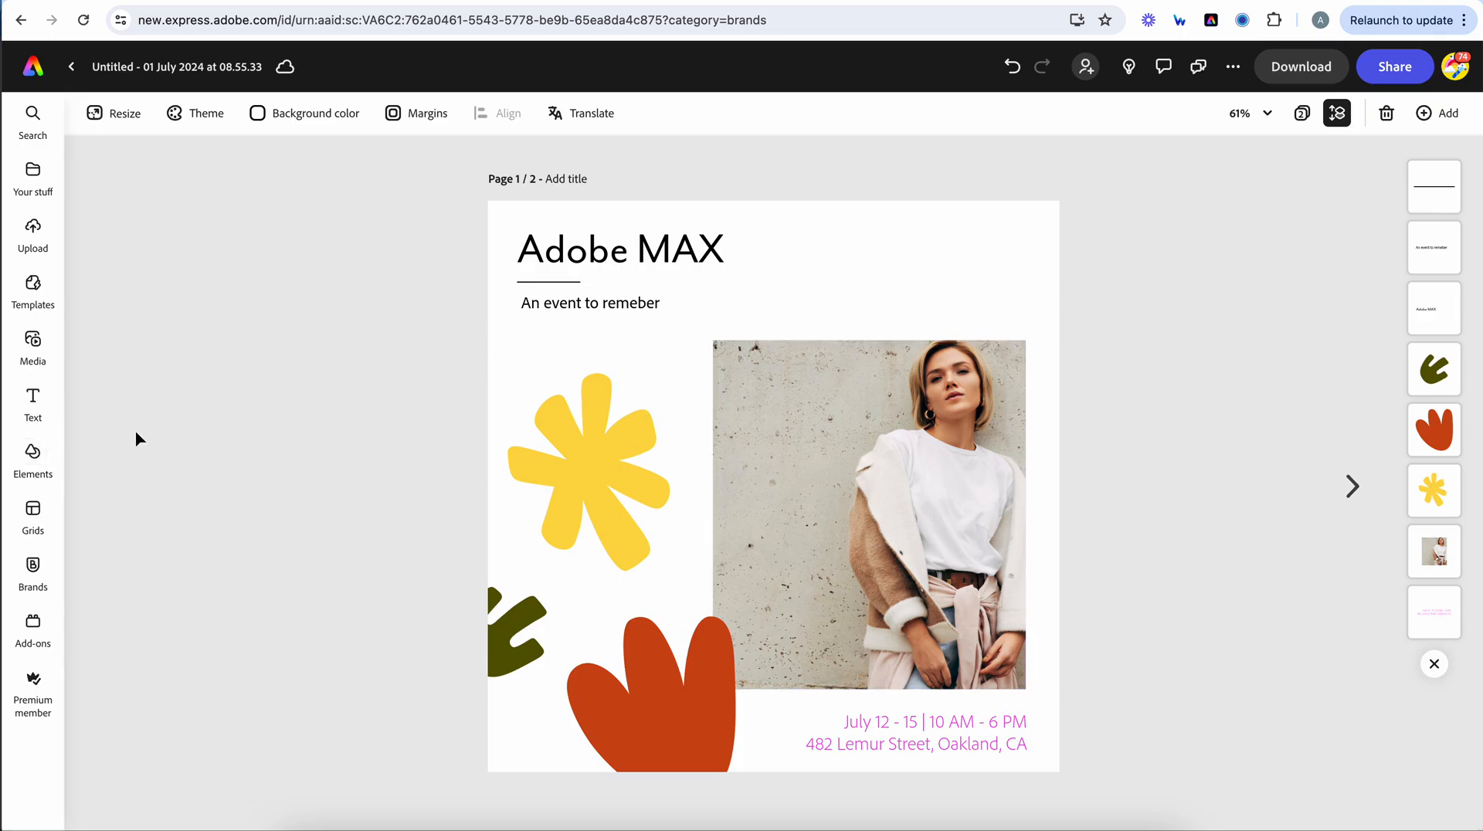
# Step: Open the saved brands list and scroll through the available brand kits
pyautogui.click(32, 573)
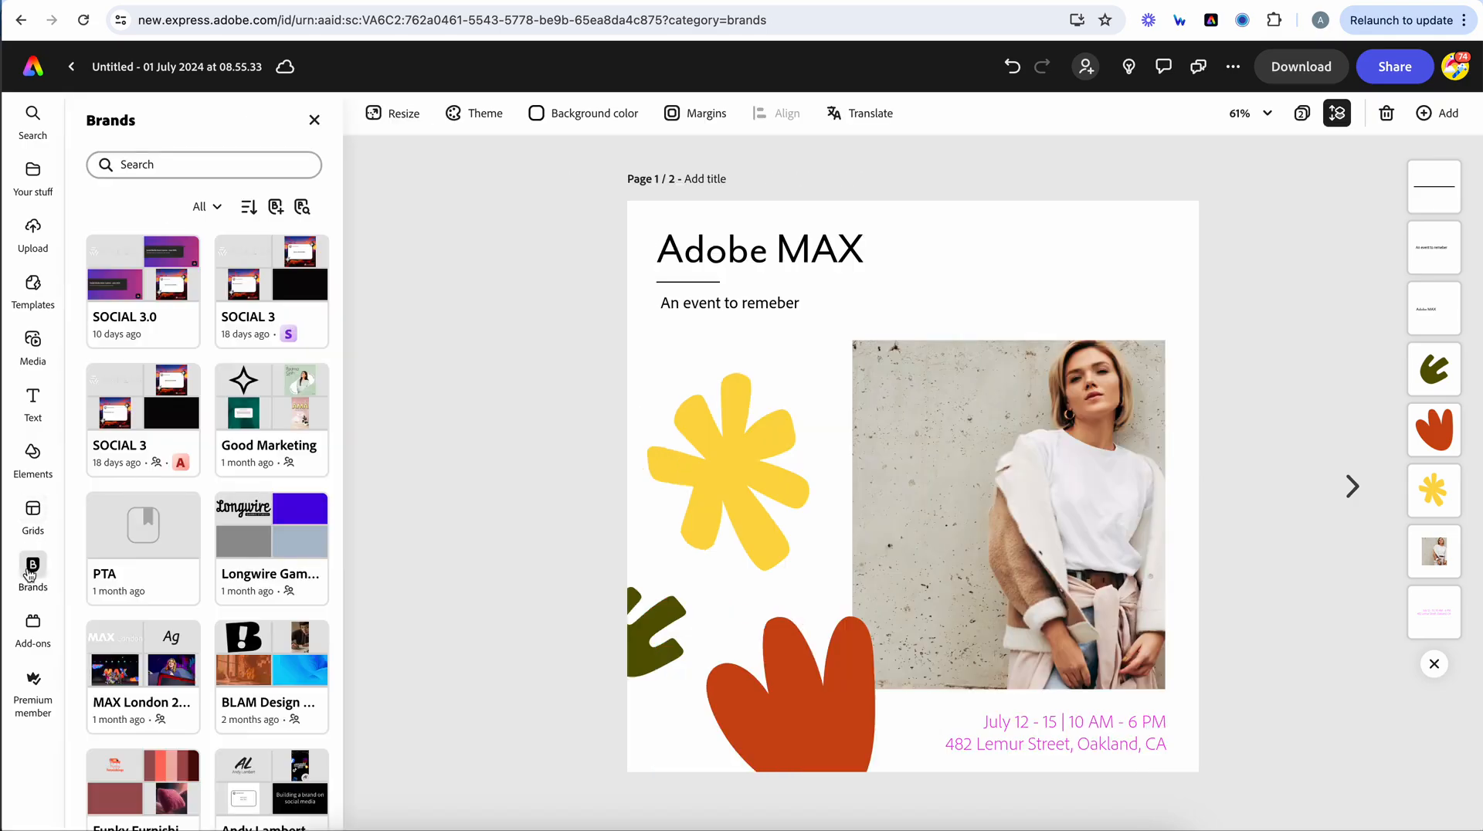
pyautogui.scroll(-3)
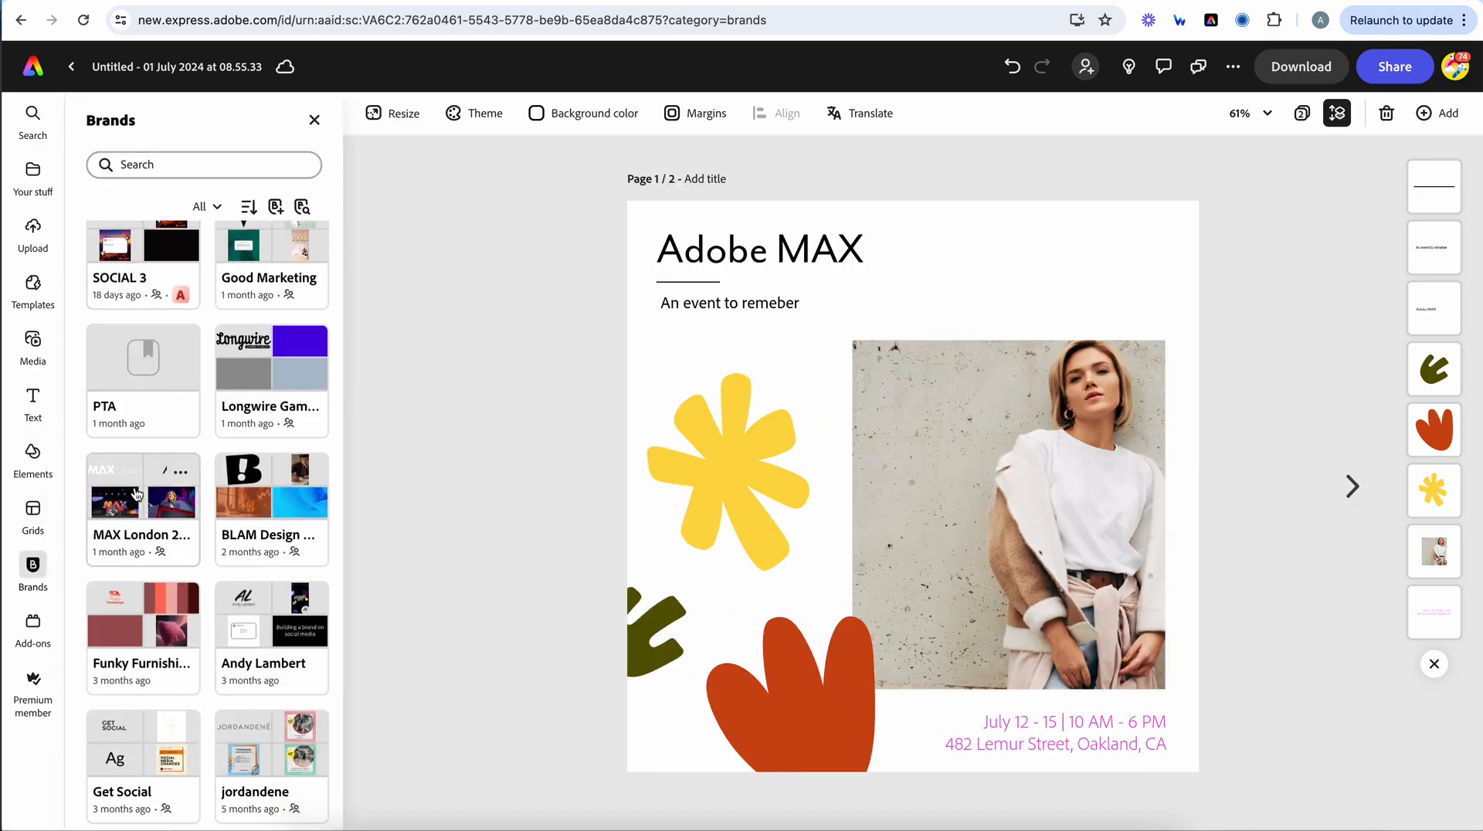
# Step: Open the MAX London 2024 brand kit and browse its logos, colours, fonts and templates
pyautogui.click(143, 485)
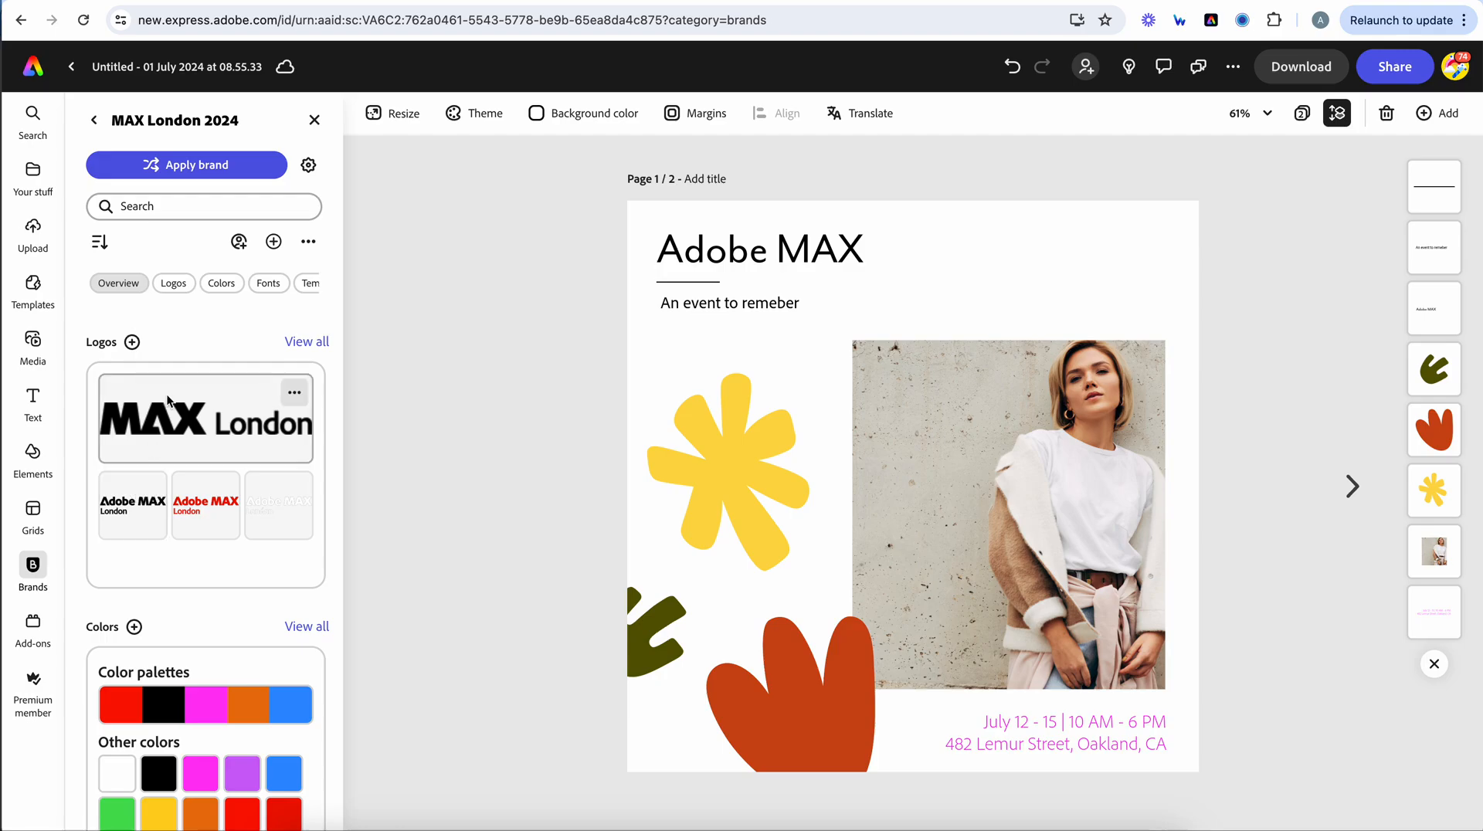
pyautogui.scroll(-3)
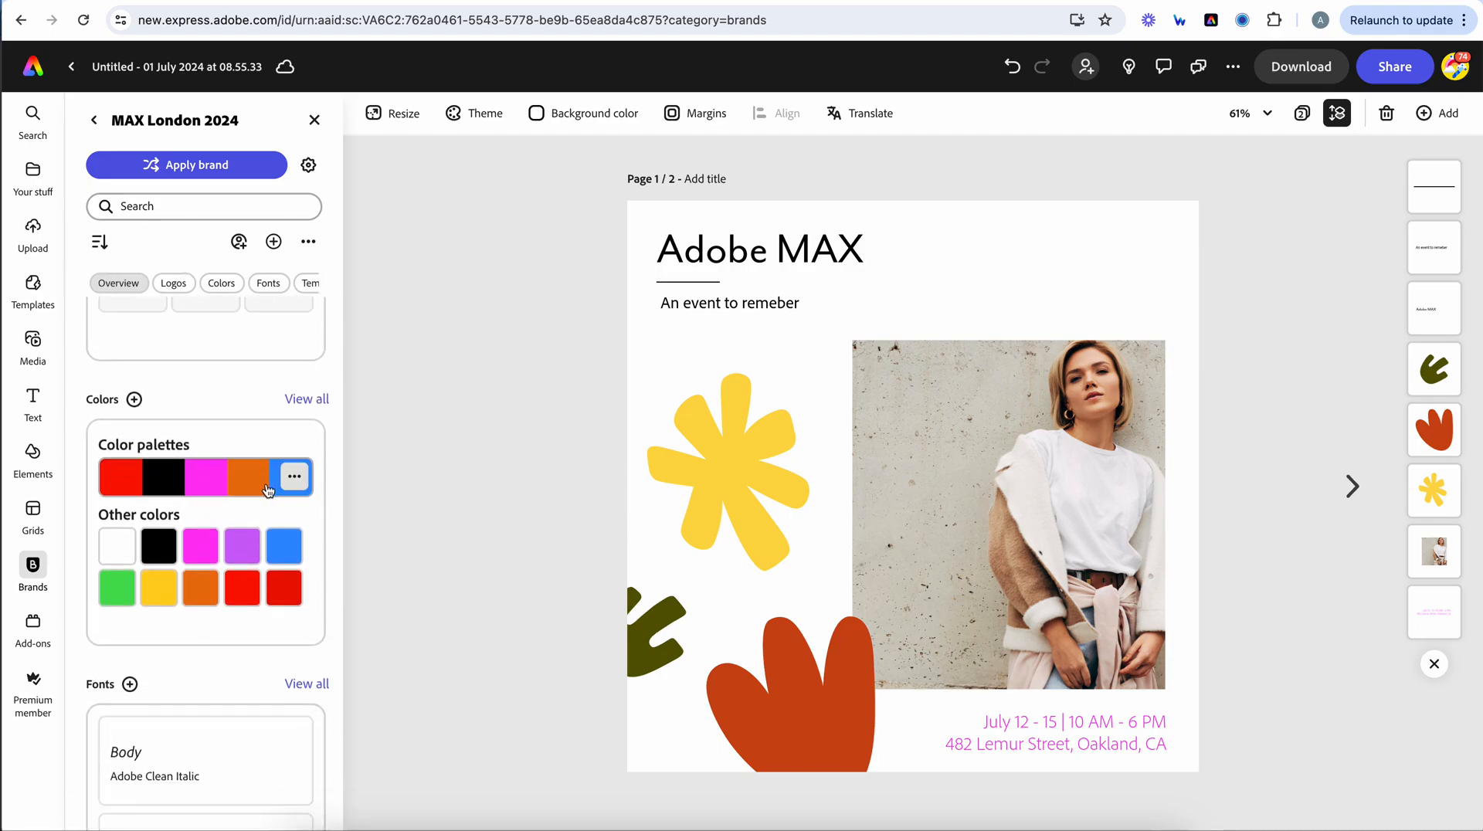
pyautogui.scroll(-3)
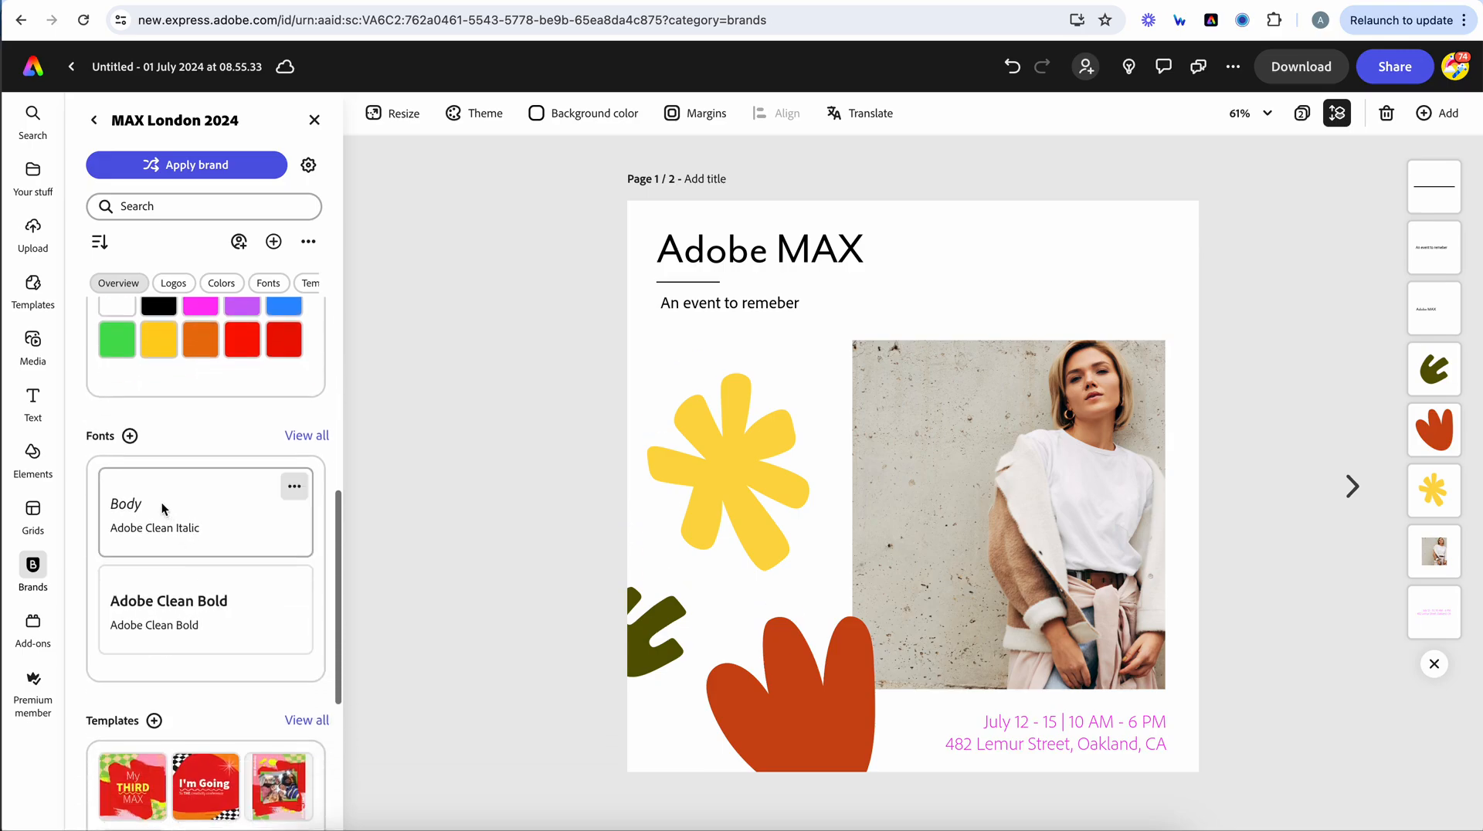
pyautogui.scroll(-3)
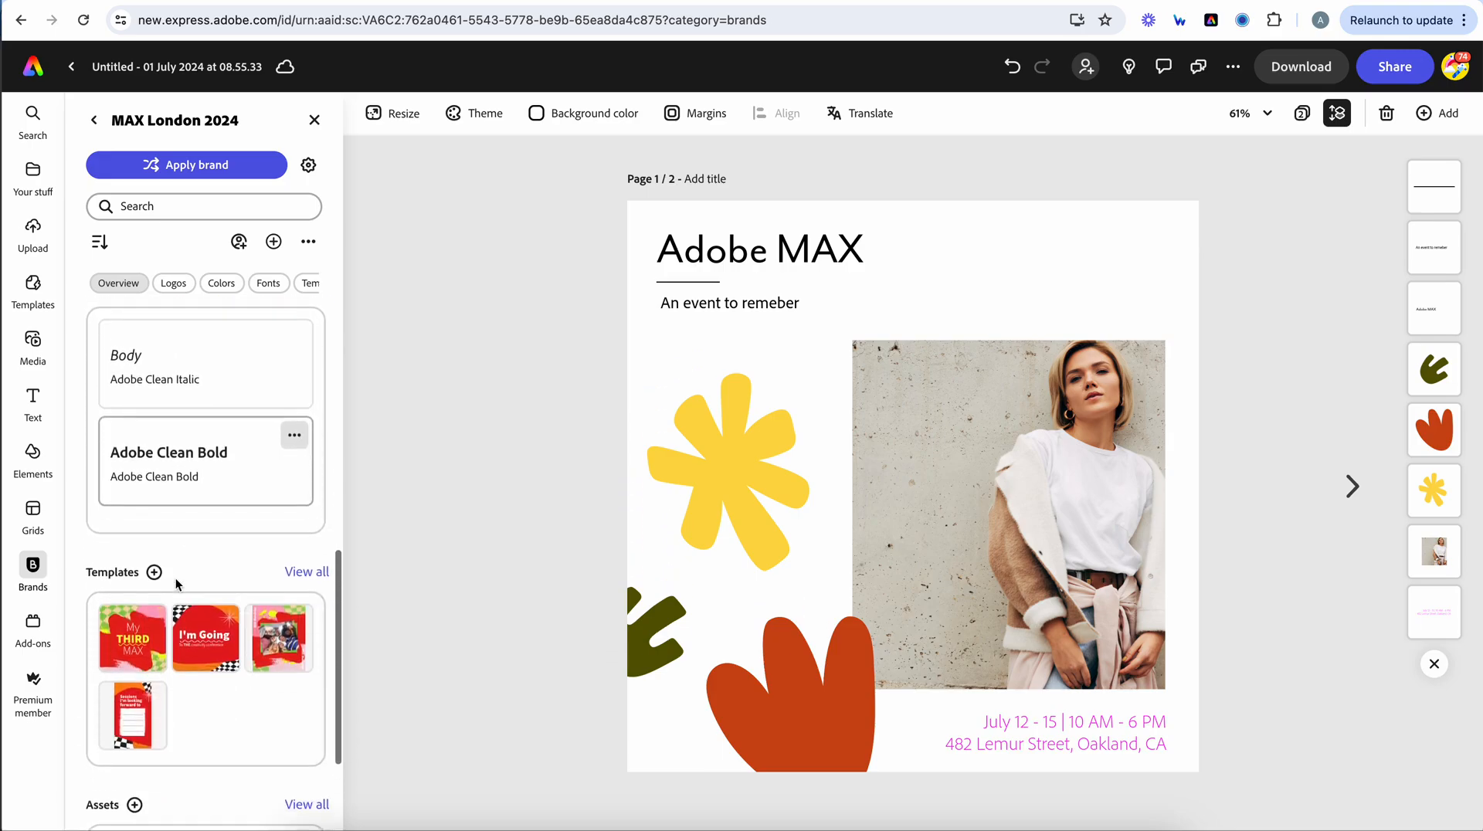
pyautogui.scroll(-3)
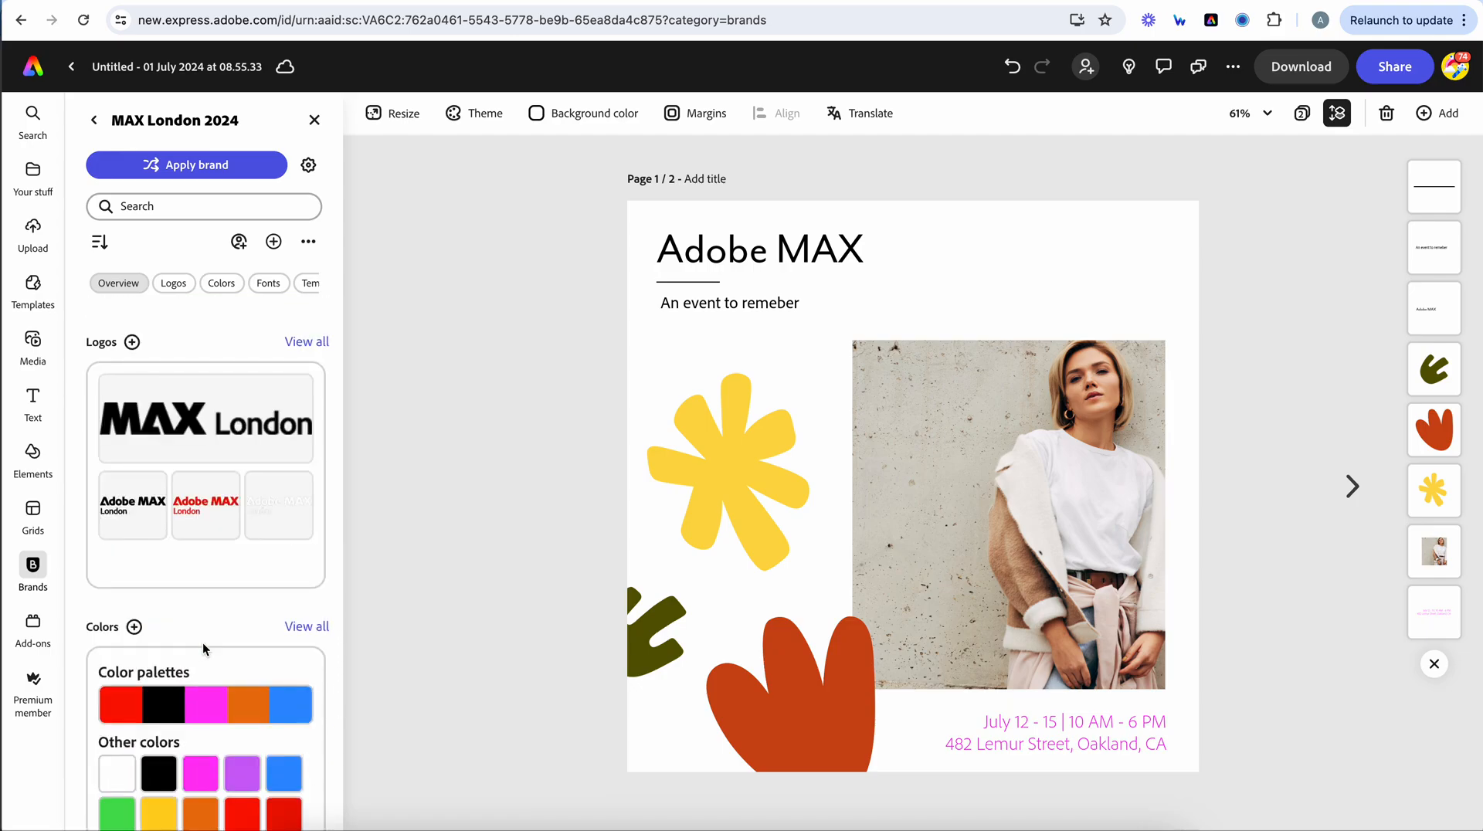
pyautogui.moveTo(134, 585)
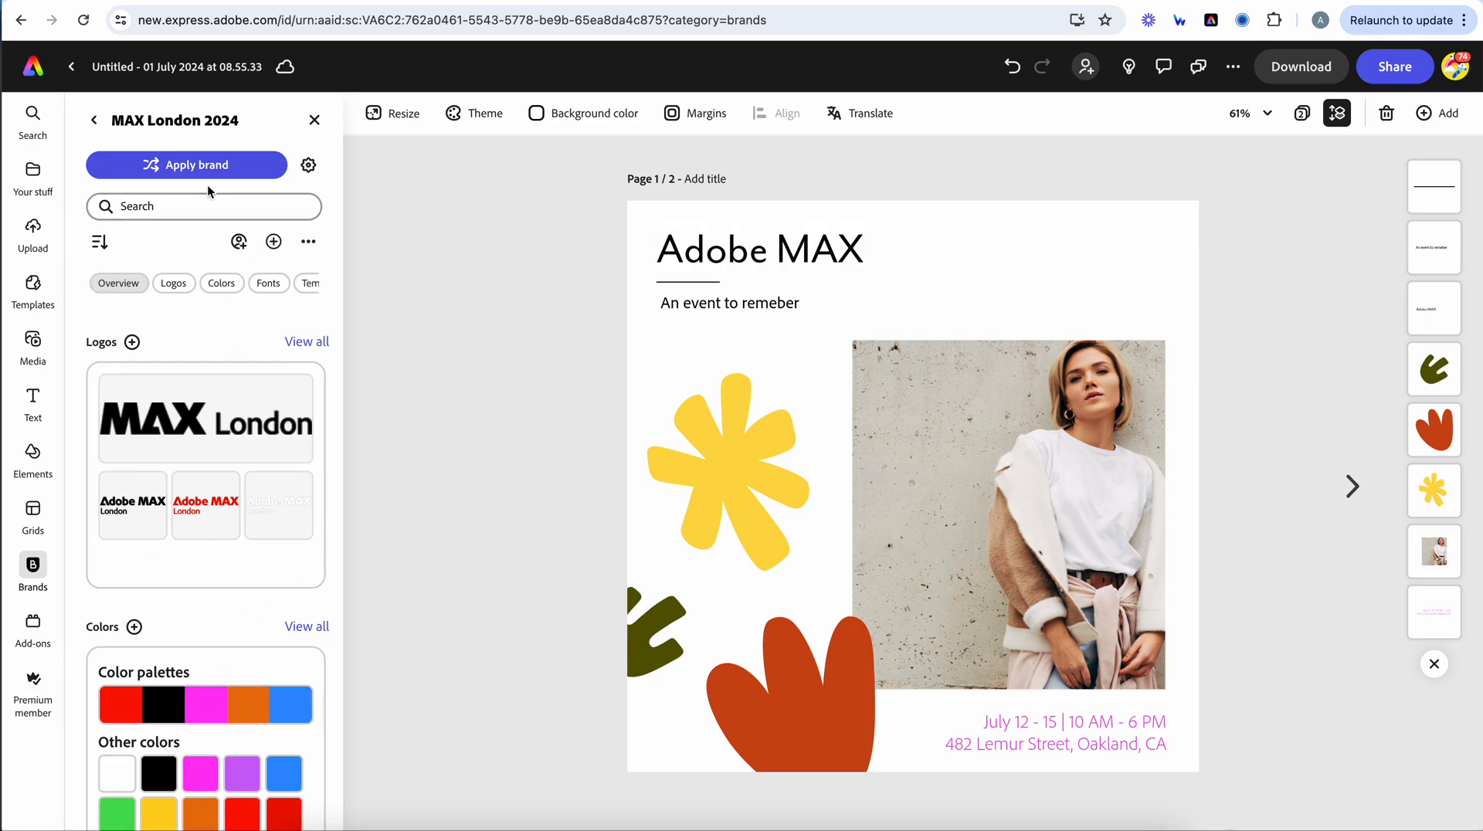
# Step: Apply and reshuffle the MAX London brand for an orange background, then make the date text black
pyautogui.click(186, 164)
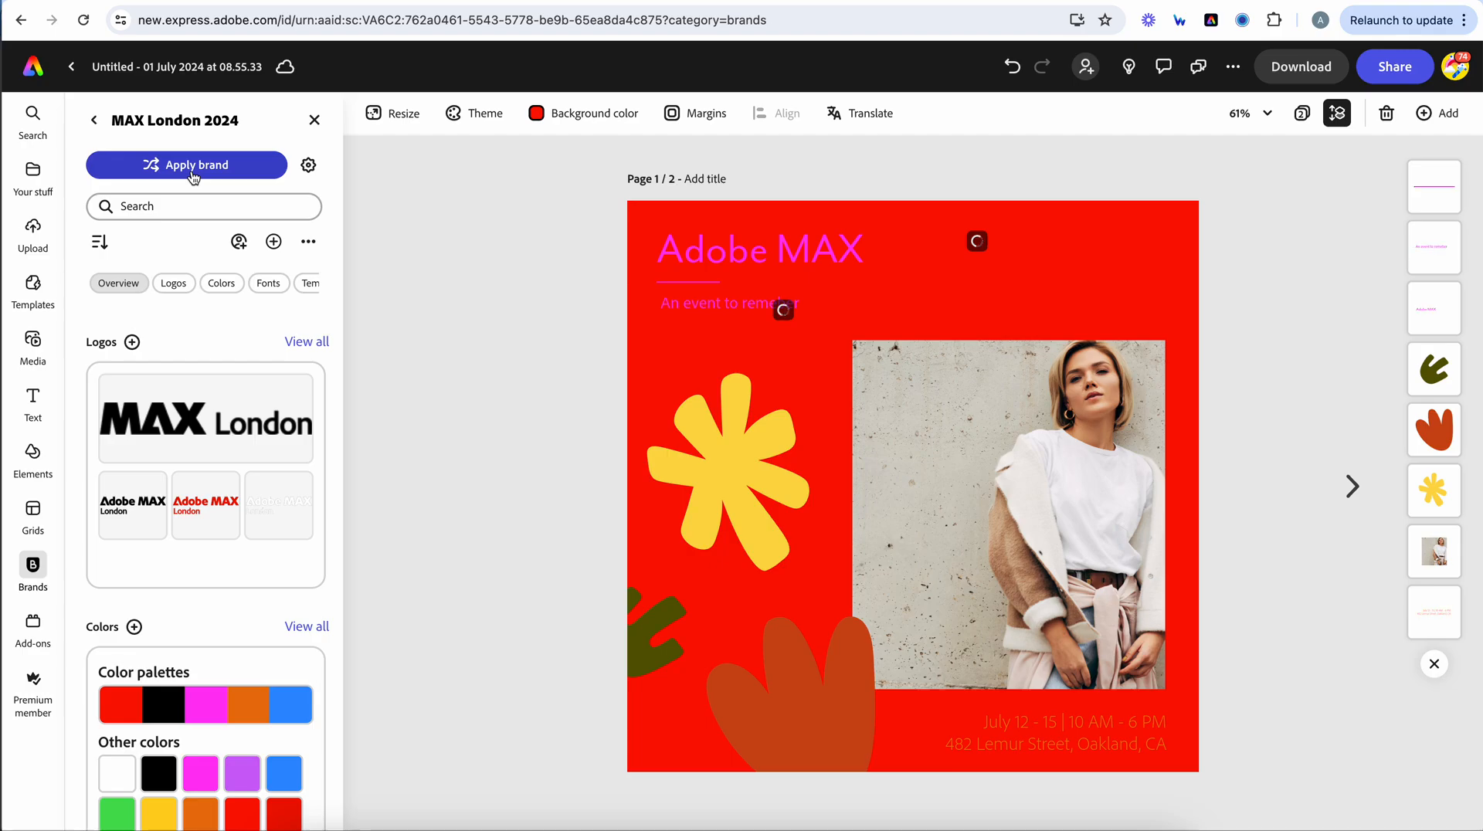
pyautogui.click(186, 165)
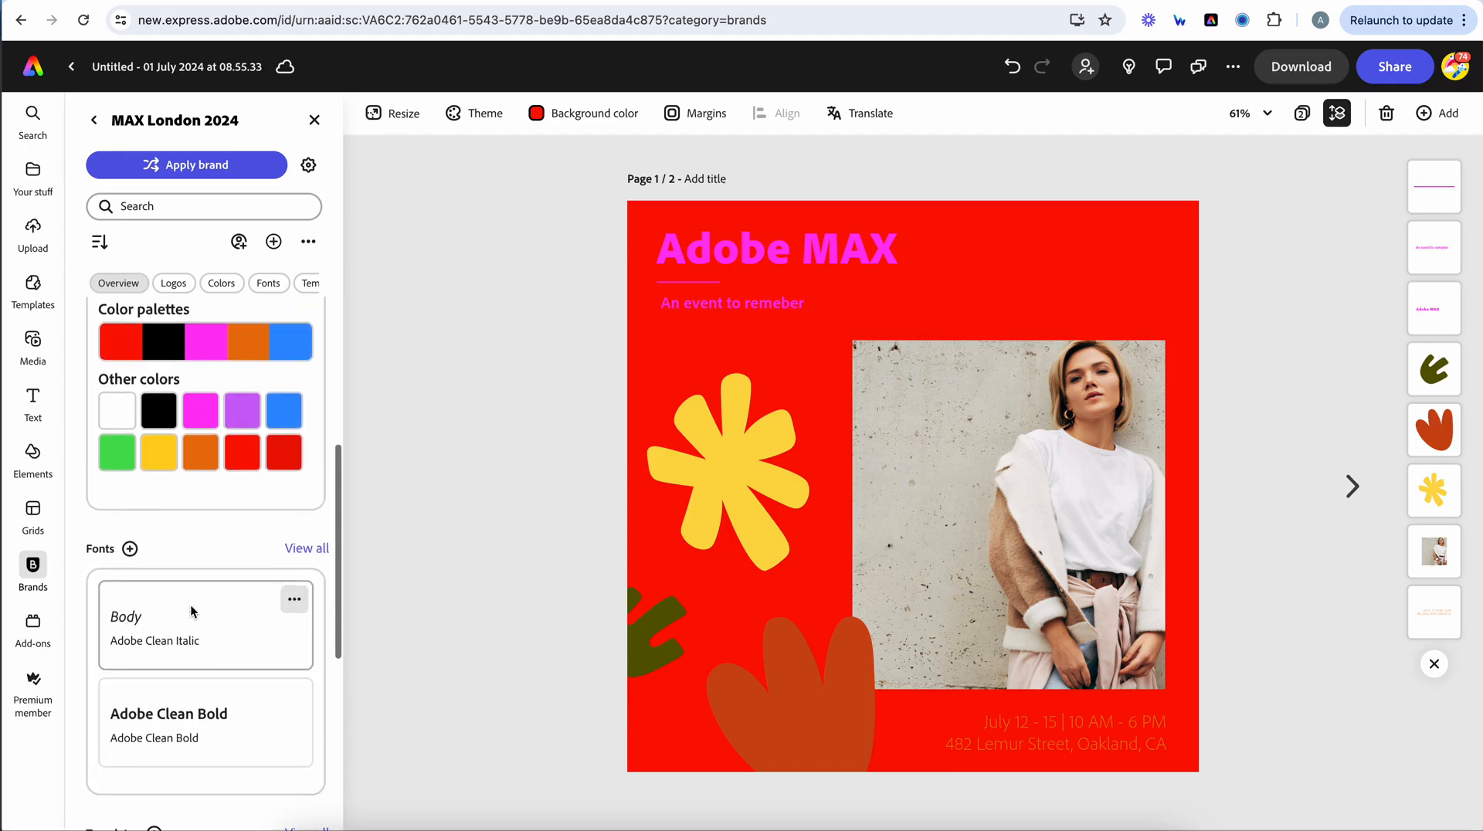
pyautogui.click(186, 165)
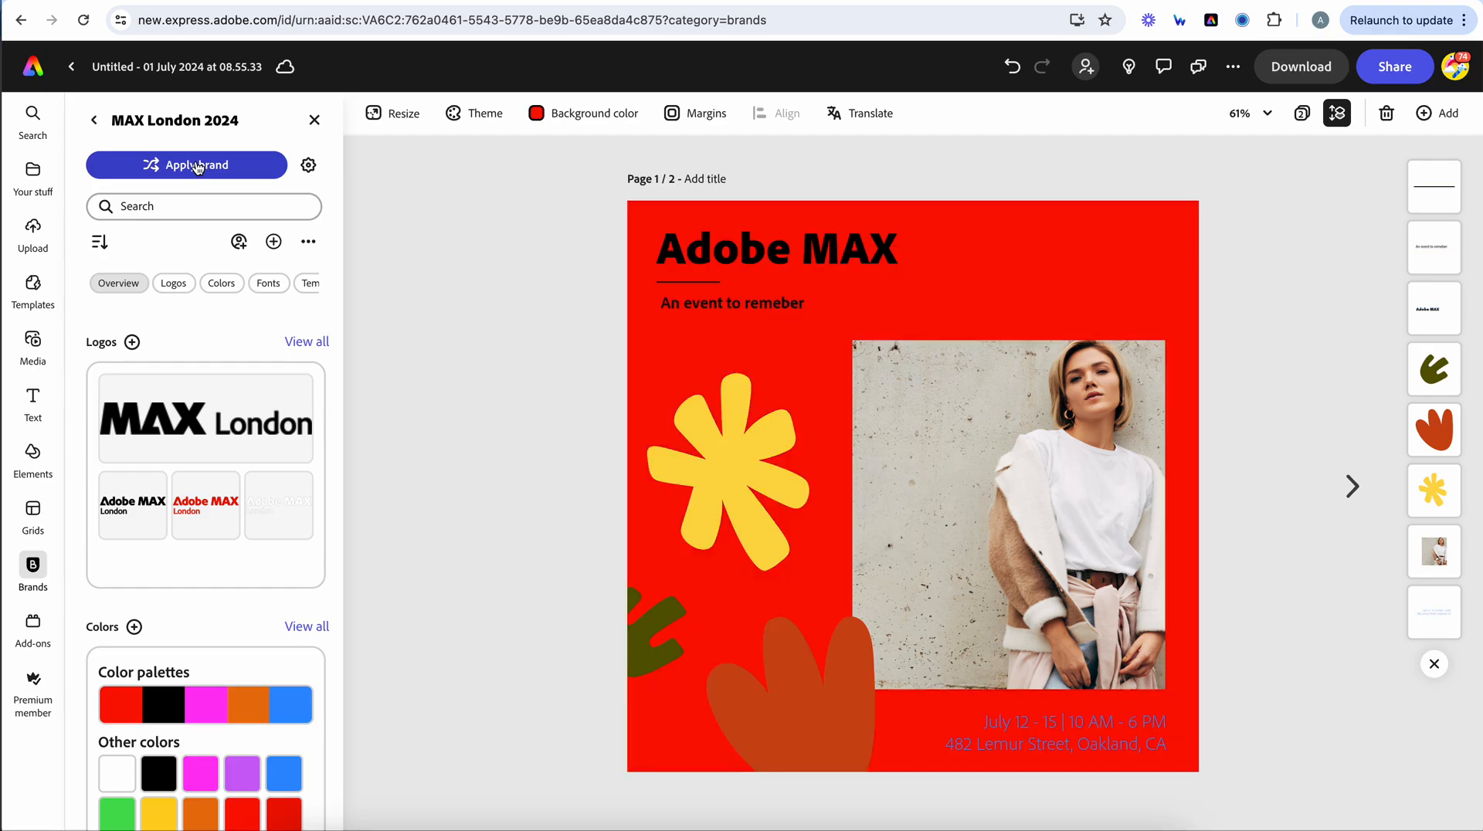
pyautogui.click(535, 114)
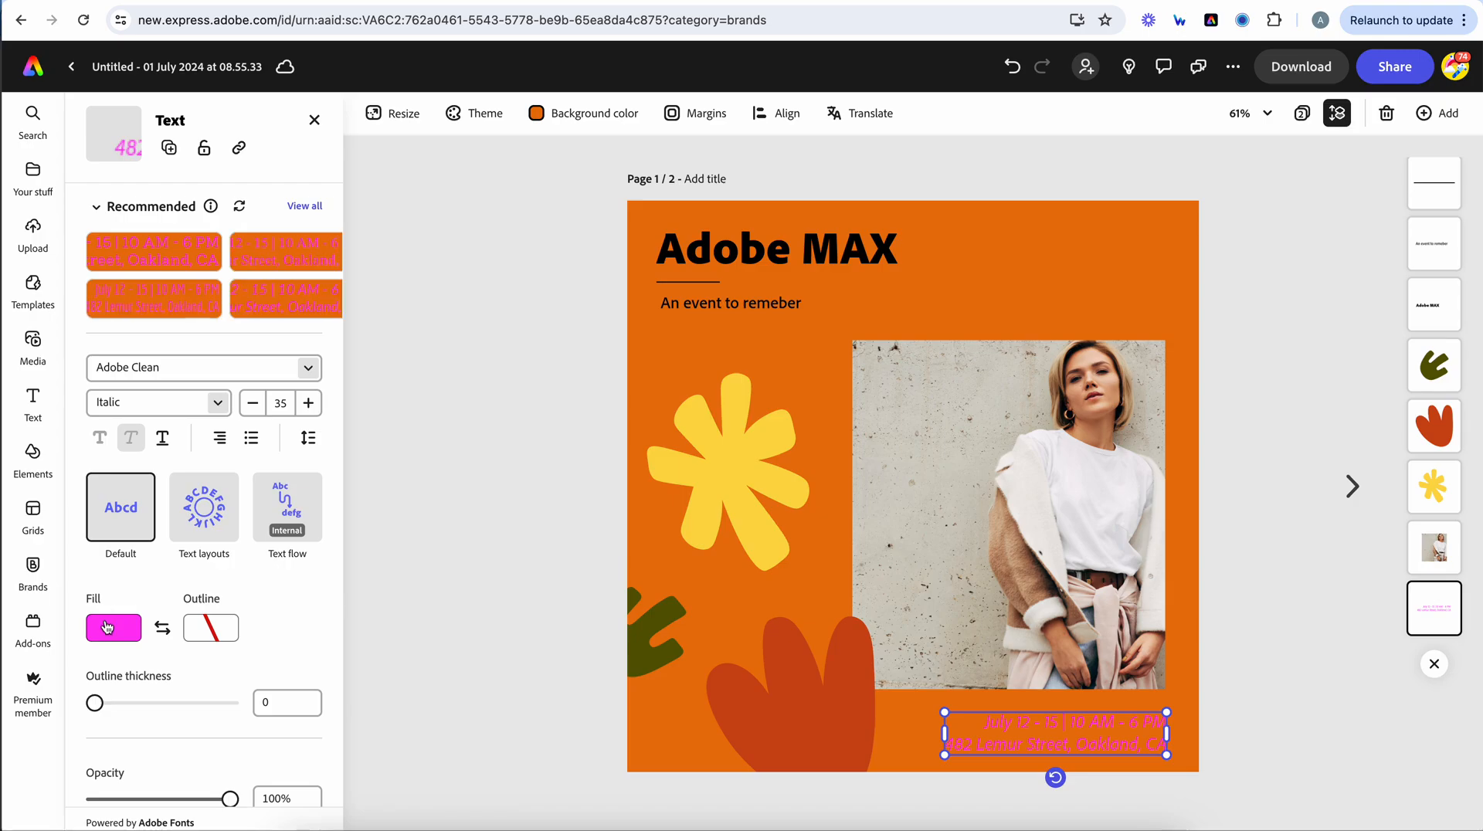
pyautogui.click(112, 628)
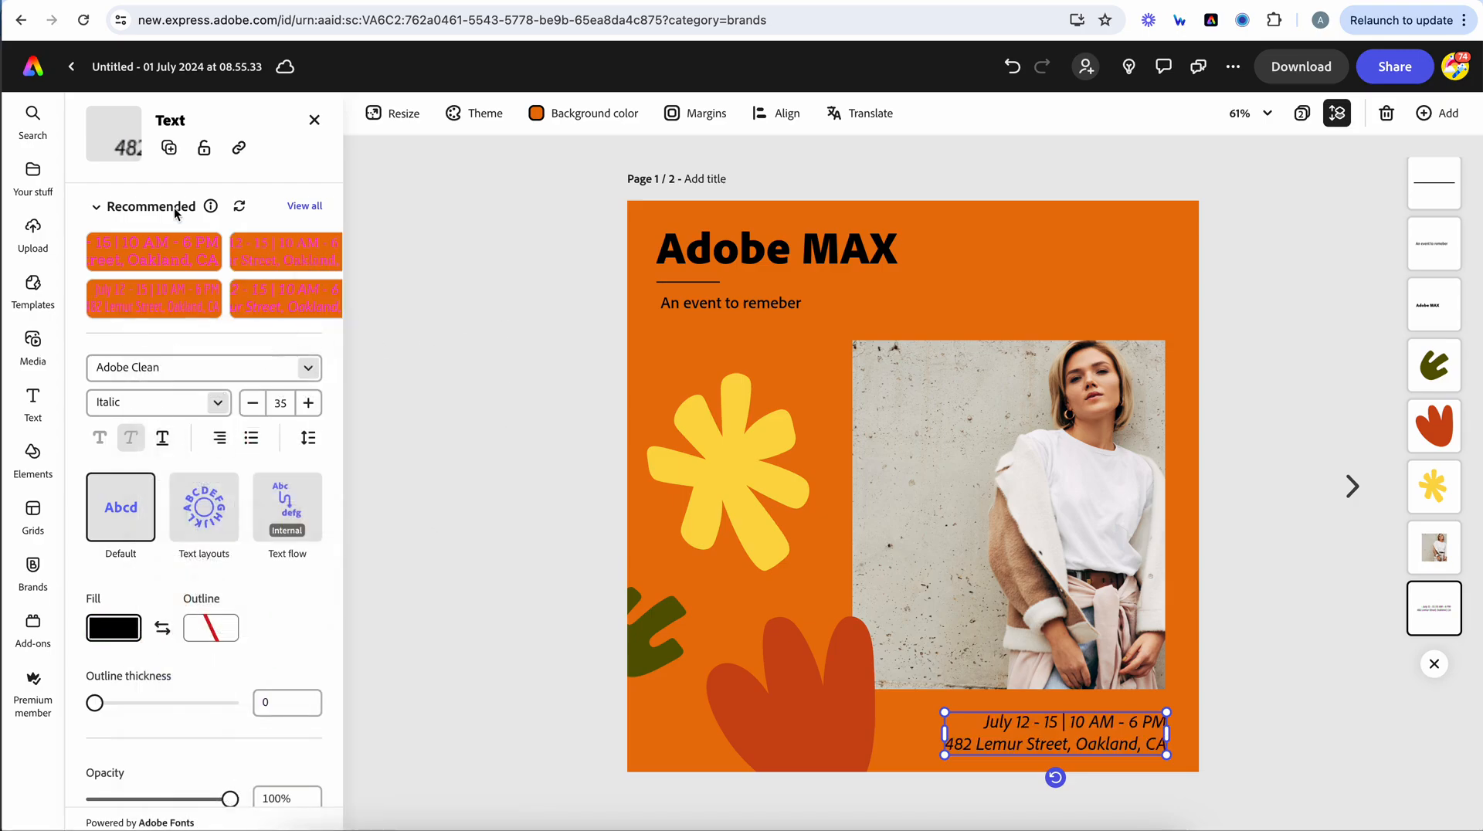
pyautogui.click(33, 567)
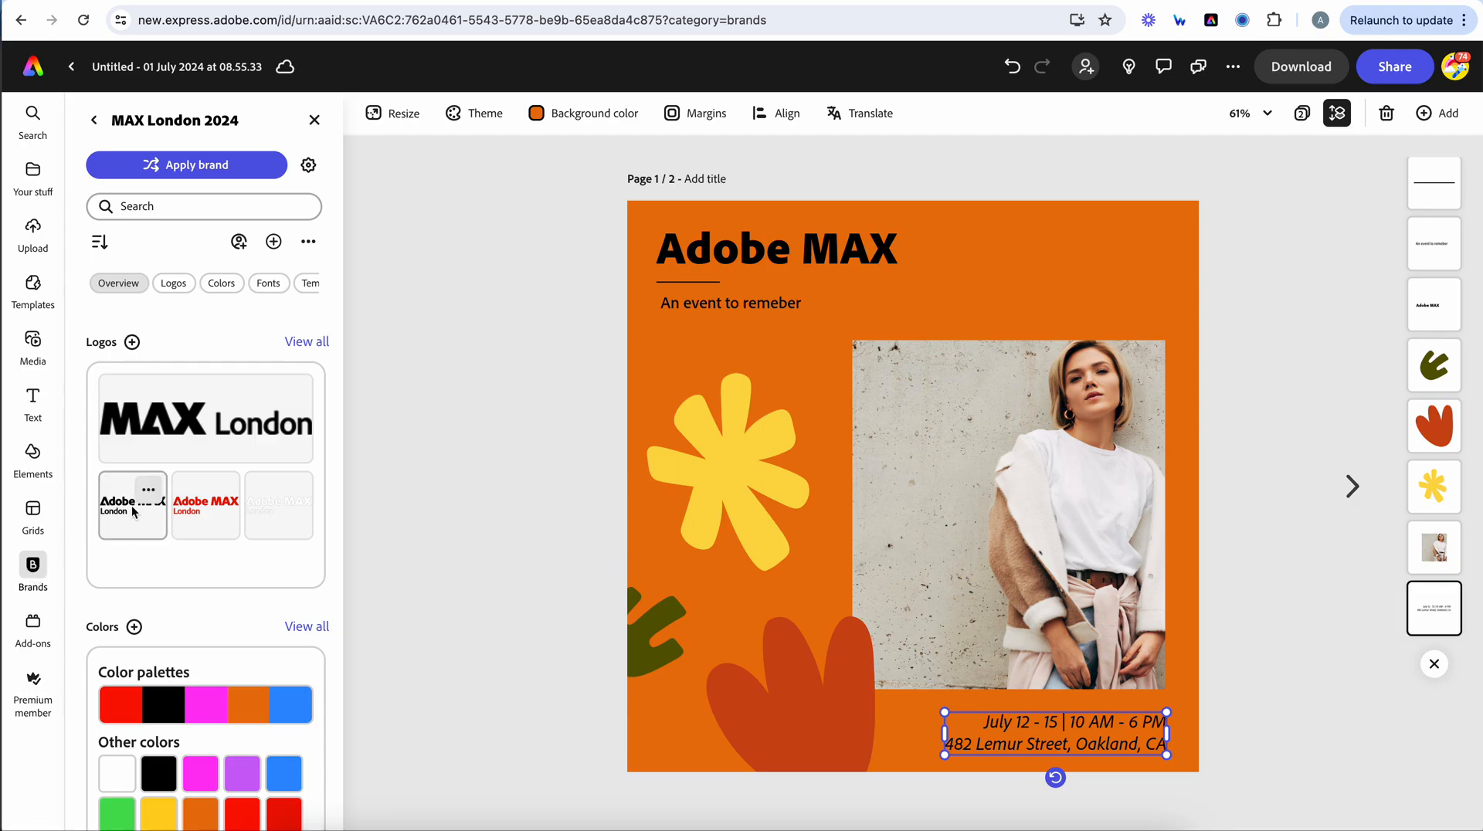
pyautogui.moveTo(607, 456)
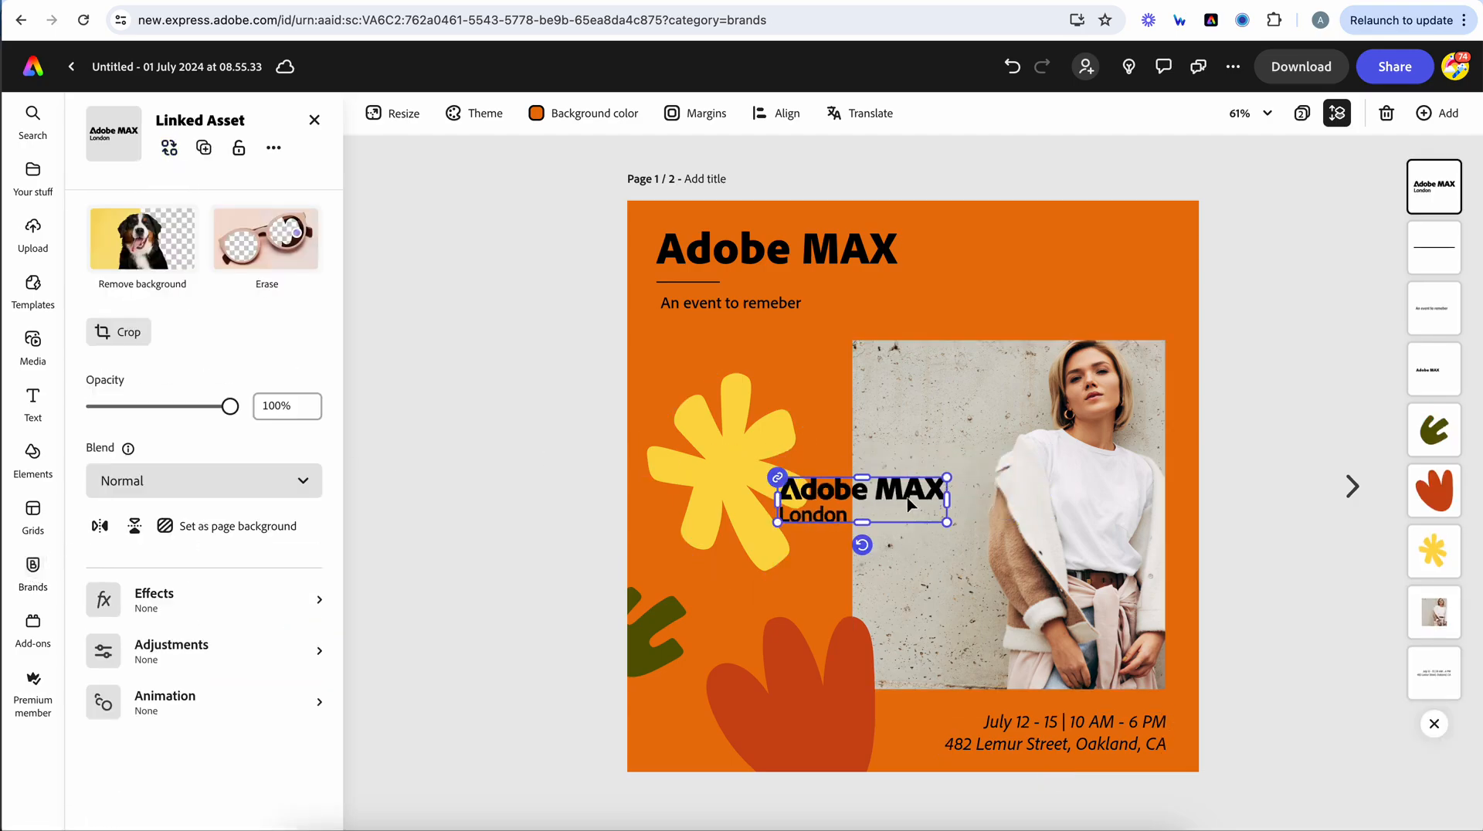
# Step: Drag the black Adobe MAX London logo to the post's top-right corner
pyautogui.moveTo(865, 497); pyautogui.dragTo(1074, 256)
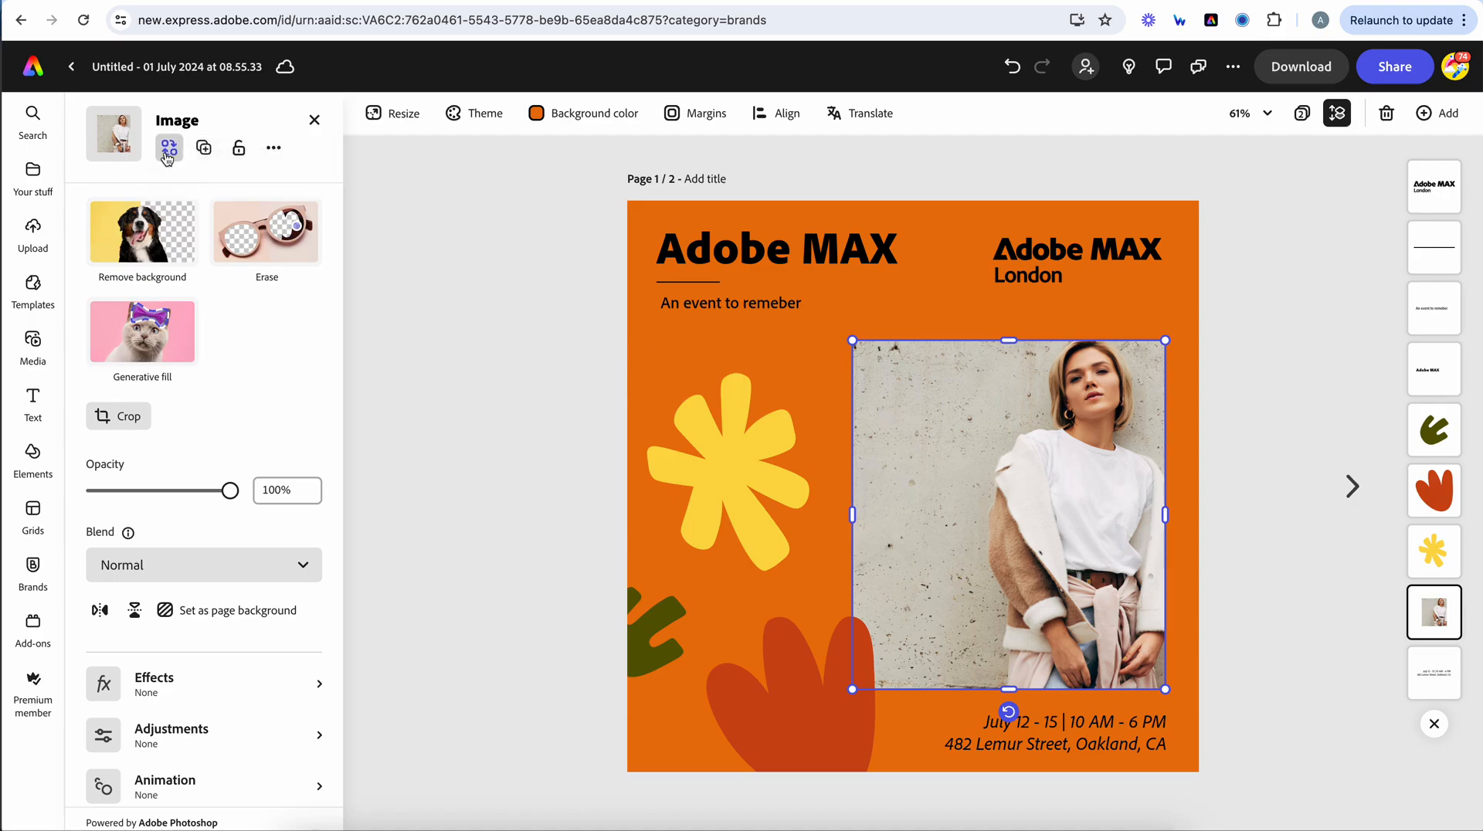
# Step: Replace the photo of the woman using assets from the MAX London brand
pyautogui.click(169, 148)
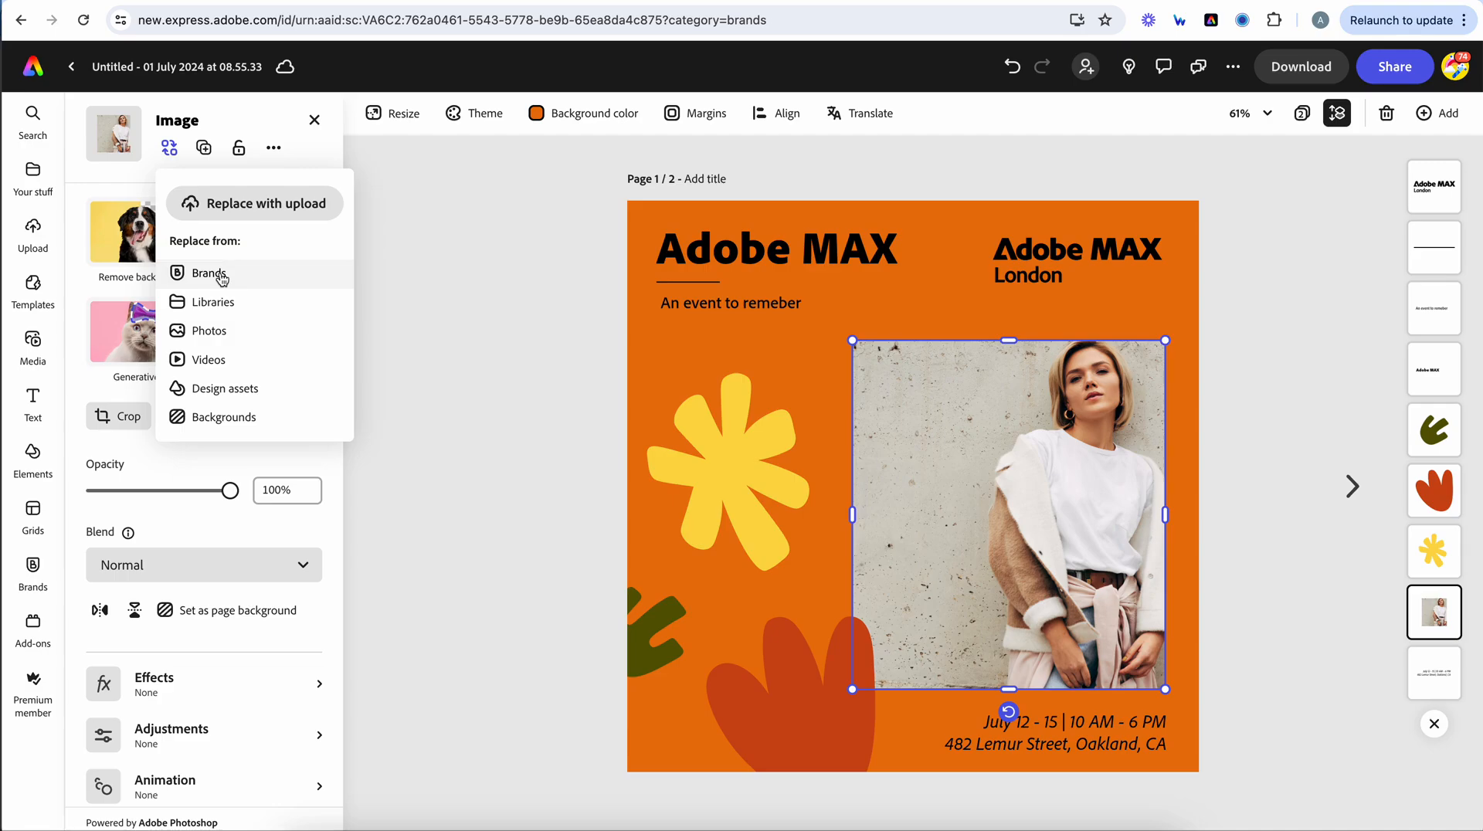
pyautogui.click(207, 273)
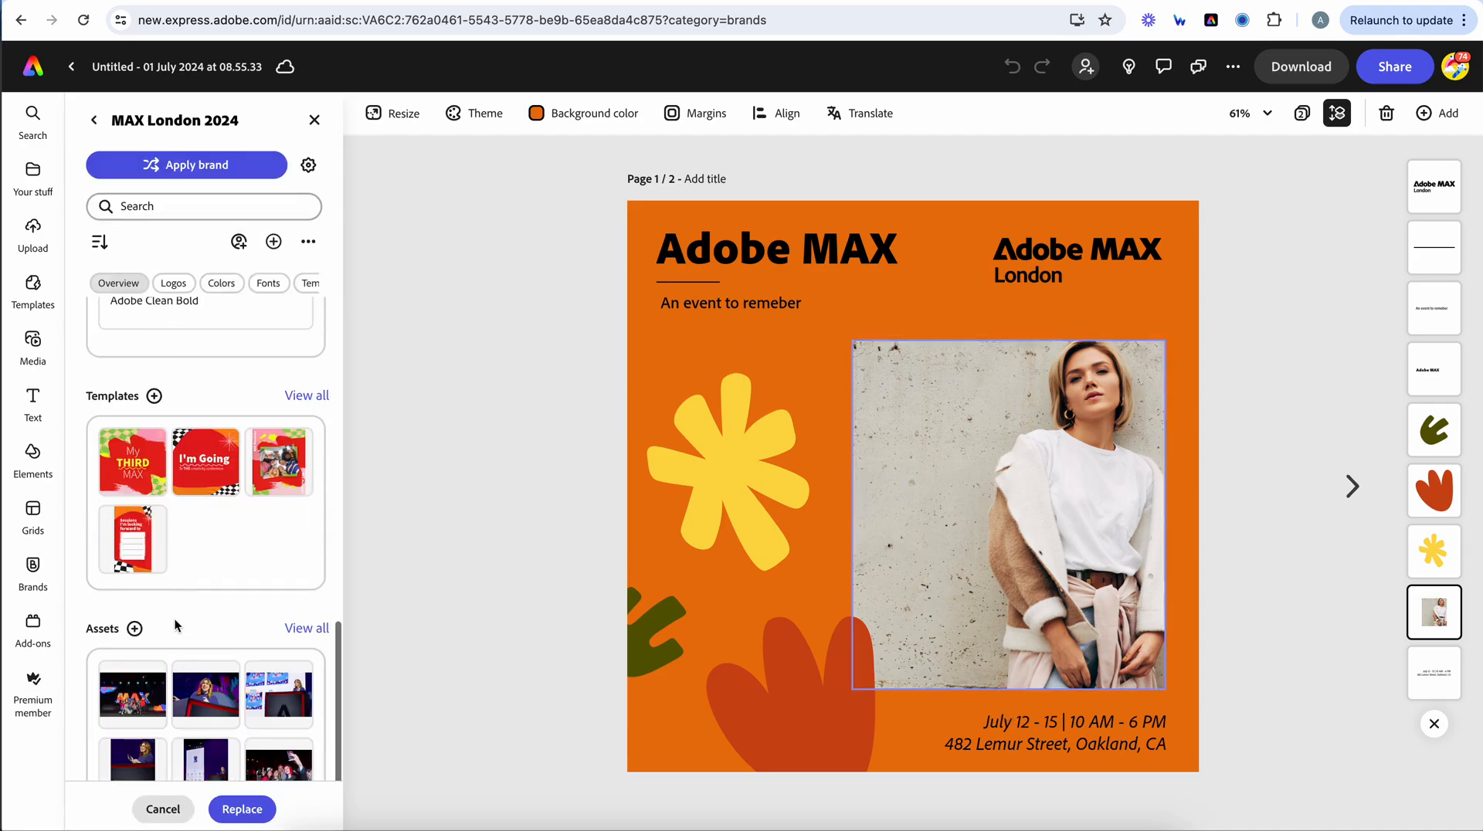